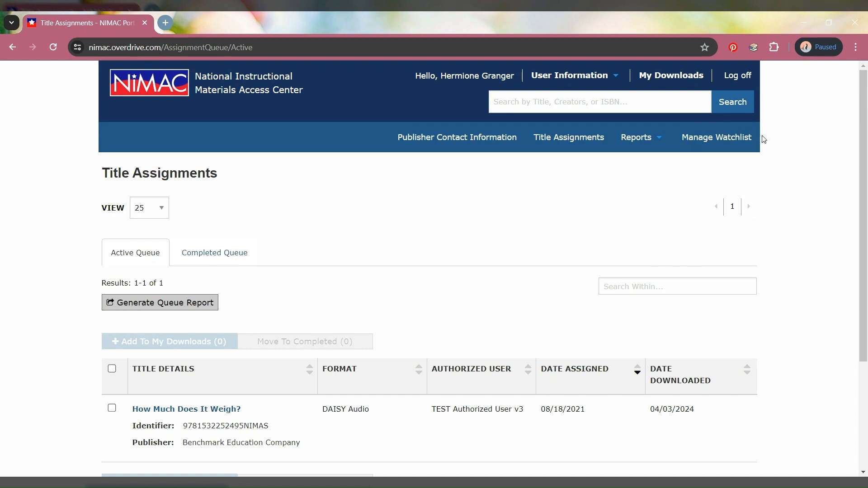
- Go to the Manage Watchlist page from the top navigation
{"action": "left_click", "coordinate": [715, 137]}
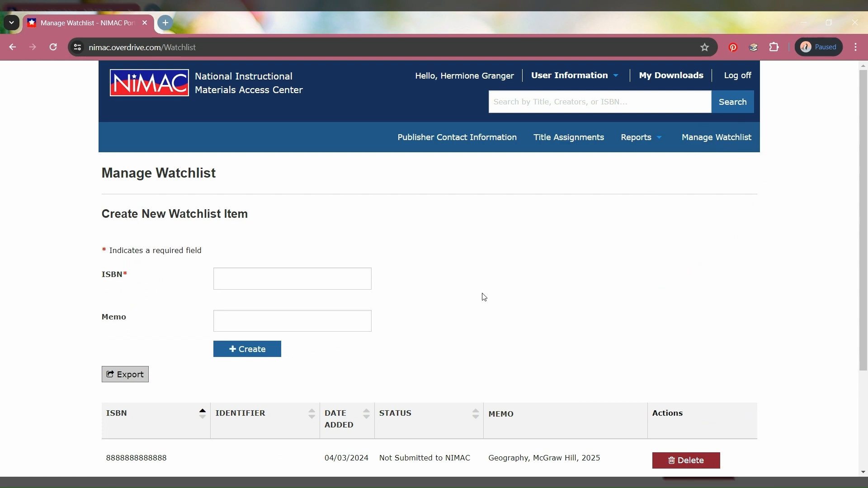
{"action": "scroll", "scroll_direction": "down", "scroll_amount": 3}
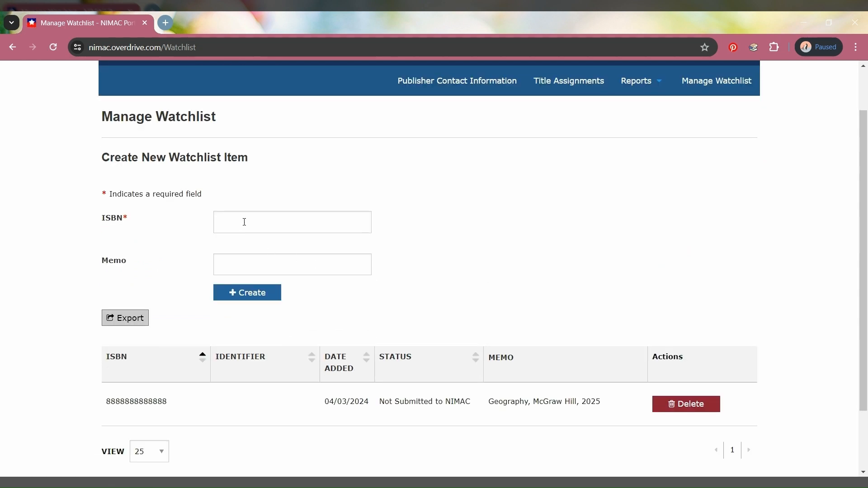
{"action": "type", "text": "8888888888881"}
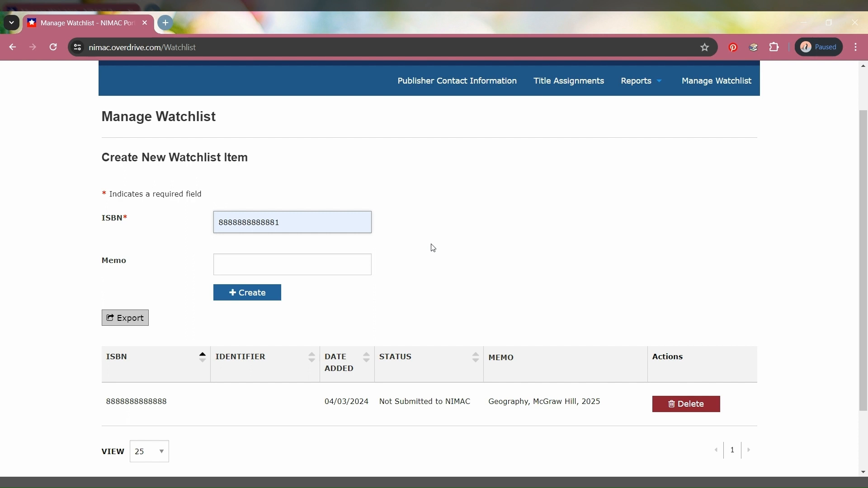
{"action": "mouse_move", "coordinate": [385, 252]}
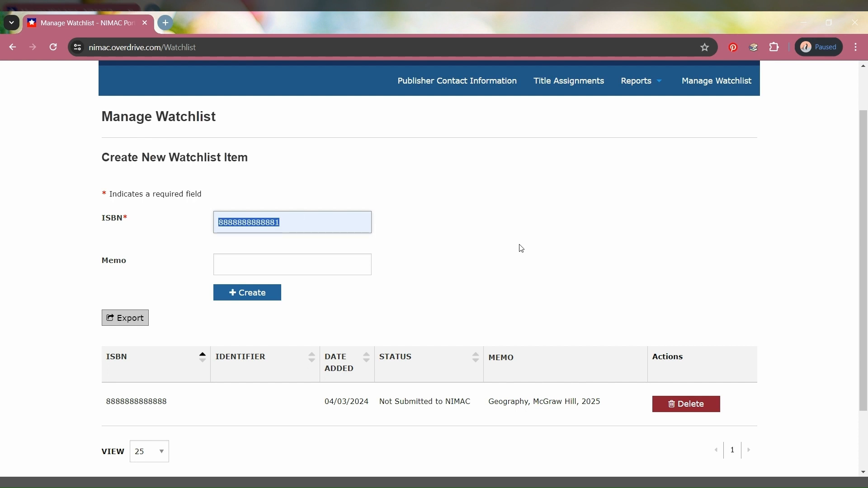
{"action": "mouse_move", "coordinate": [527, 247]}
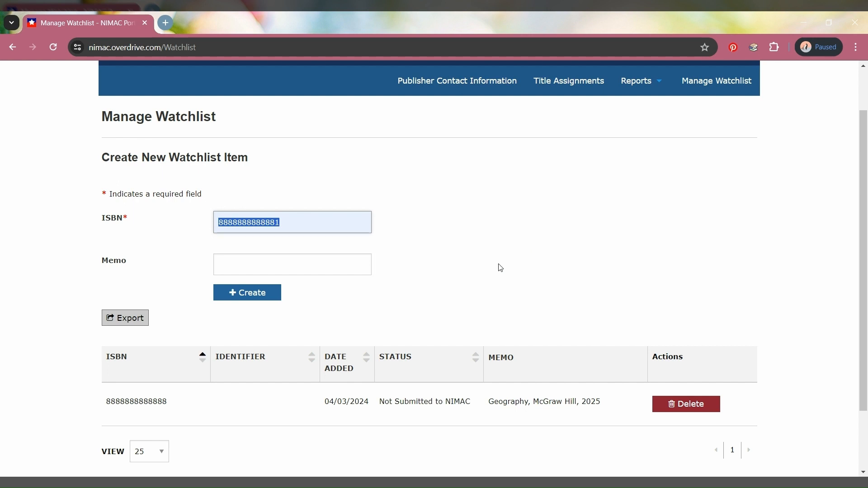
{"action": "scroll", "scroll_direction": "down", "scroll_amount": 3}
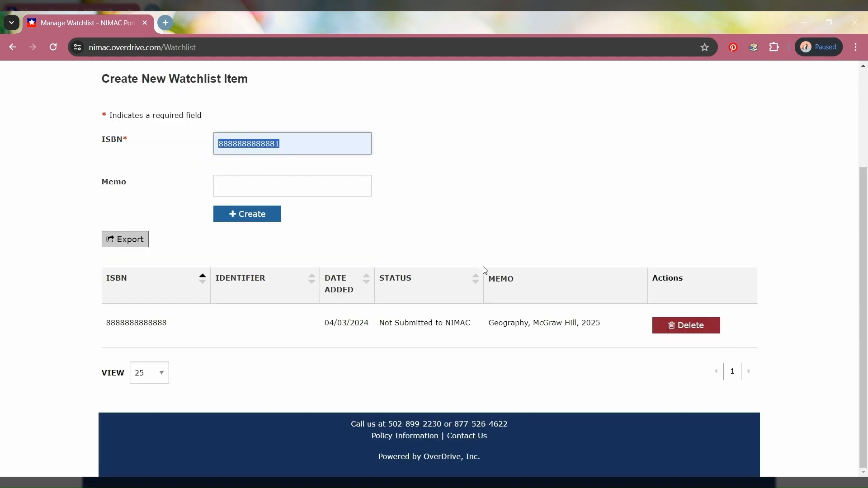
{"action": "mouse_move", "coordinate": [435, 232]}
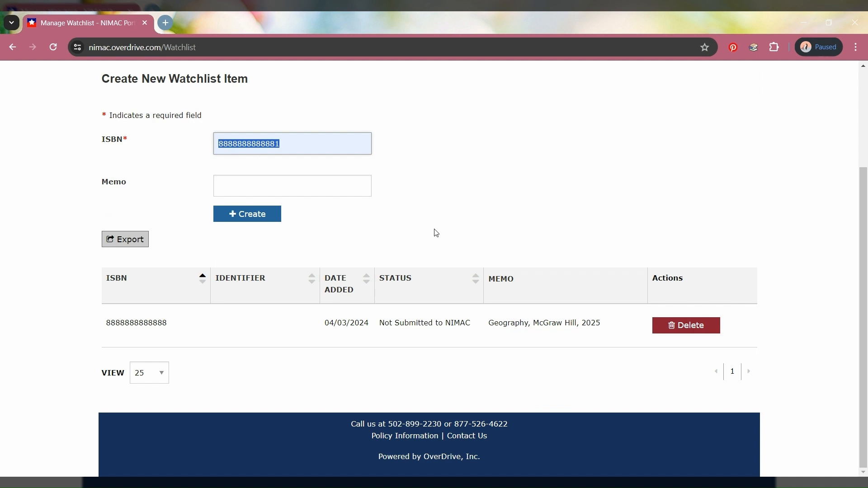
- Add memo 'Geography, McGraw Hill, 2025, Florida edition' and create the watchlist item
{"action": "left_click", "coordinate": [292, 185]}
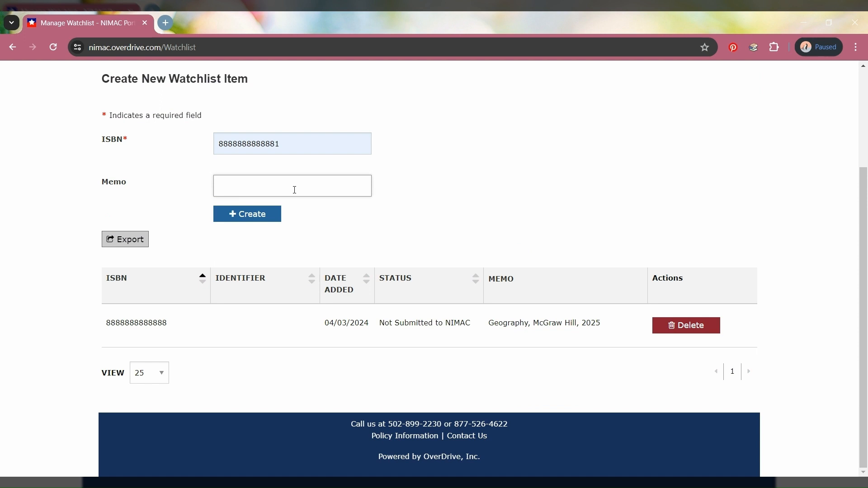
{"action": "type", "text": "ge"}
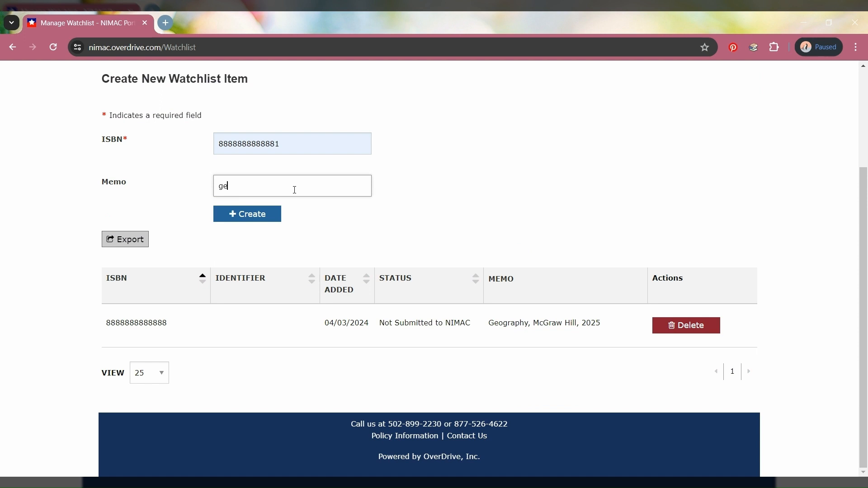
{"action": "type", "text": "Geography, McGraw Hill, 2025, Florida e"}
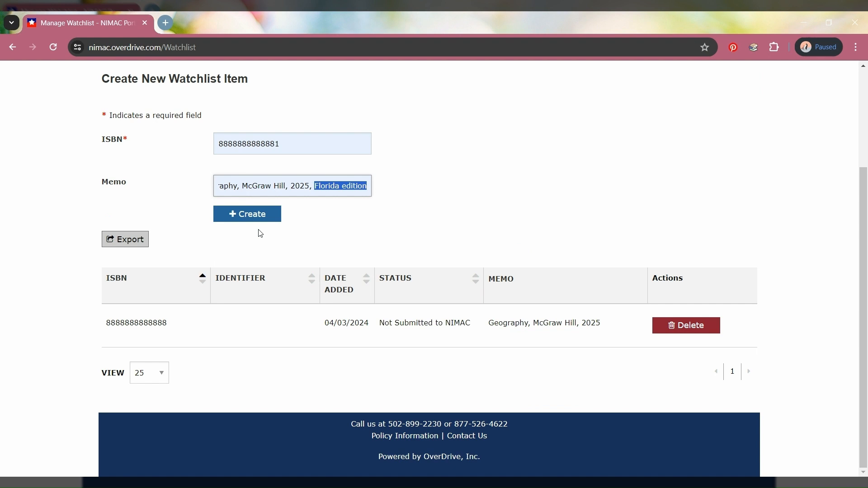
{"action": "mouse_move", "coordinate": [249, 229]}
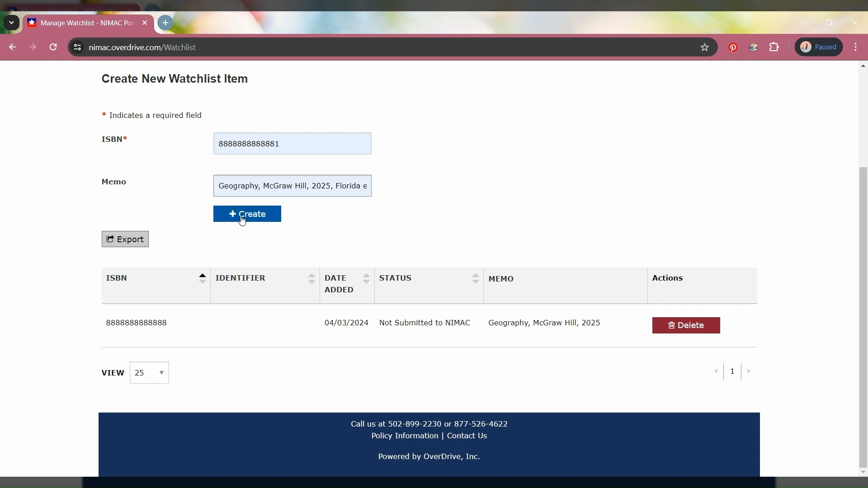
{"action": "left_click", "coordinate": [247, 214]}
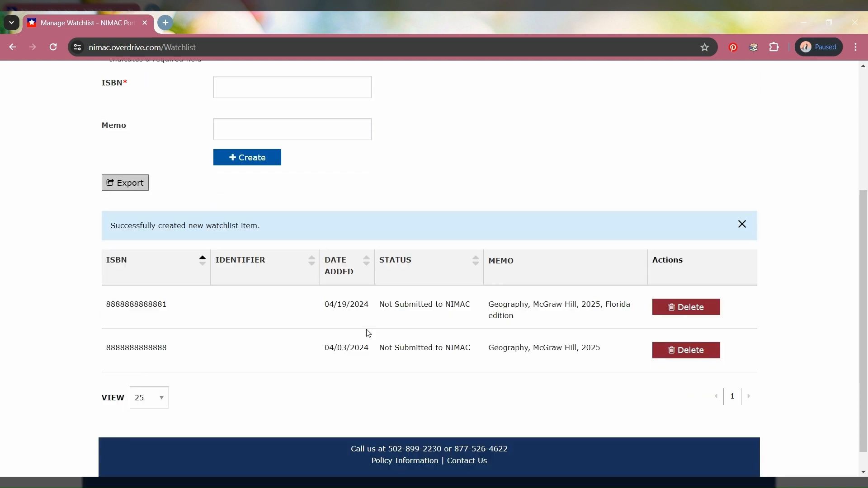